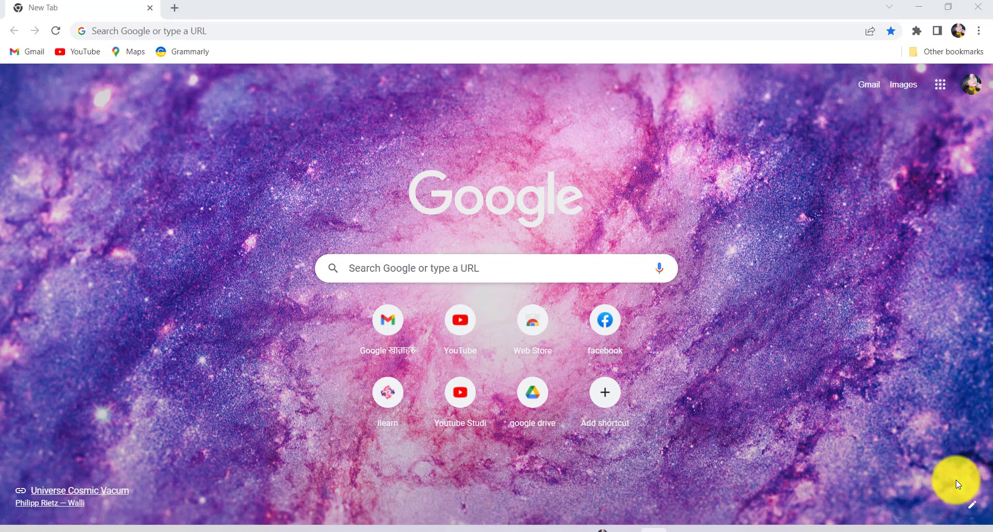
pyautogui.moveTo(953, 481)
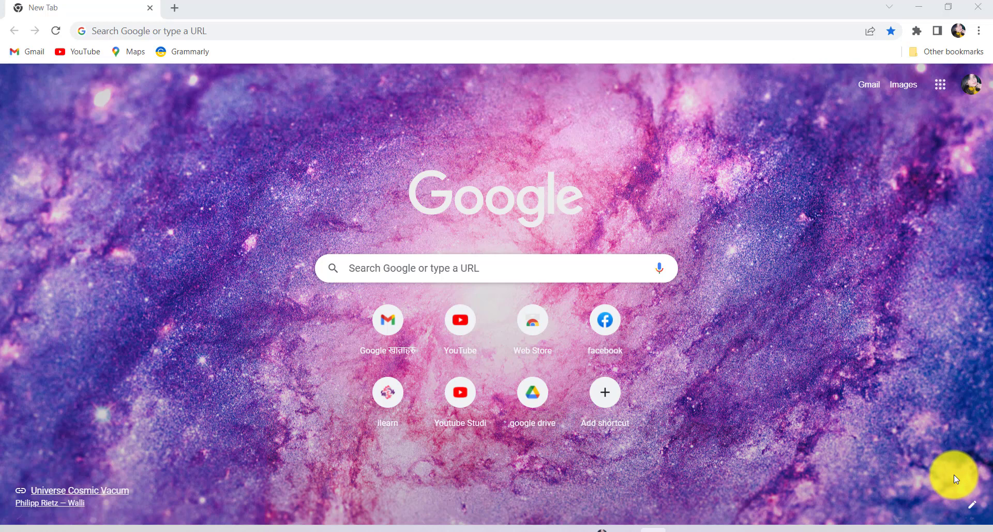
pyautogui.moveTo(890, 246)
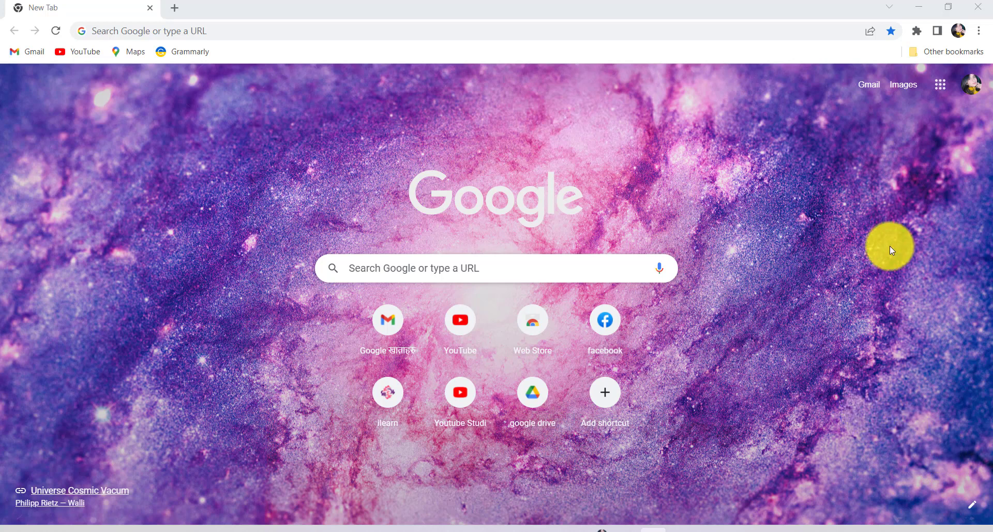
pyautogui.moveTo(930, 210)
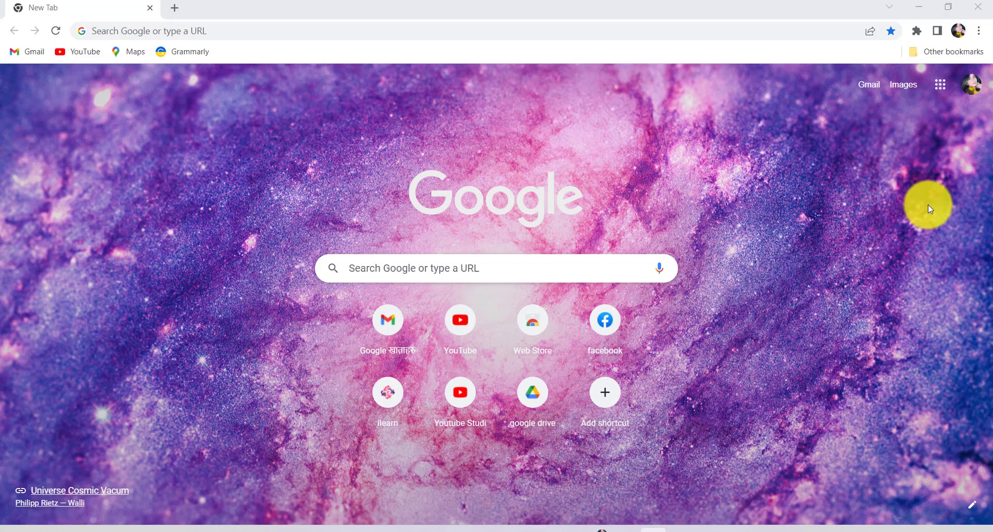
pyautogui.moveTo(918, 204)
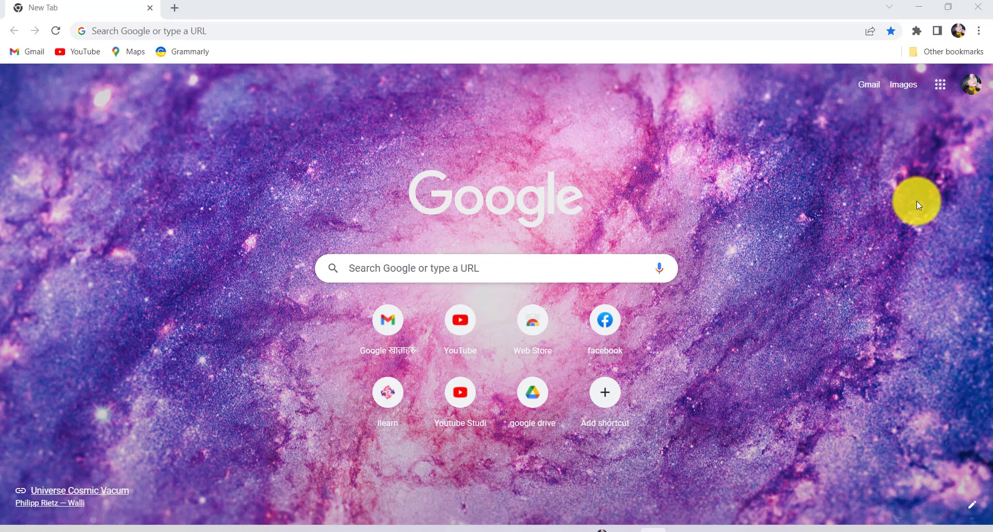
pyautogui.moveTo(883, 170)
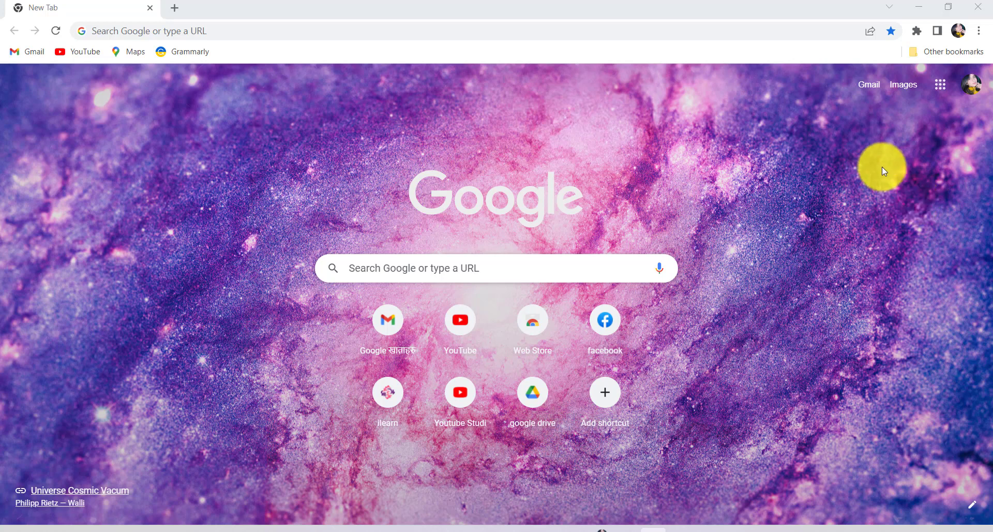
pyautogui.moveTo(102, 243)
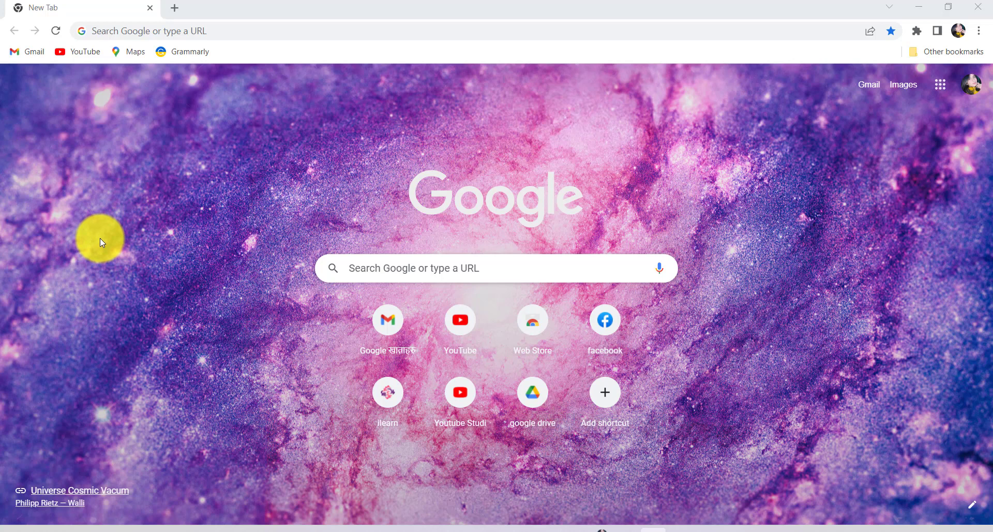
pyautogui.moveTo(175, 159)
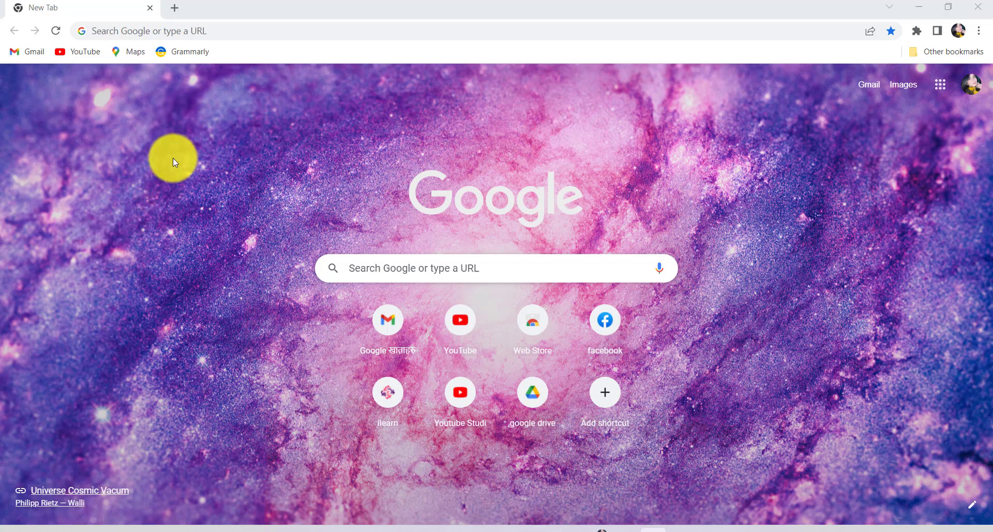
# Enter abchina.com/en/ in the address bar to reach the bank's English homepage.
pyautogui.write('abchina.com/en/')
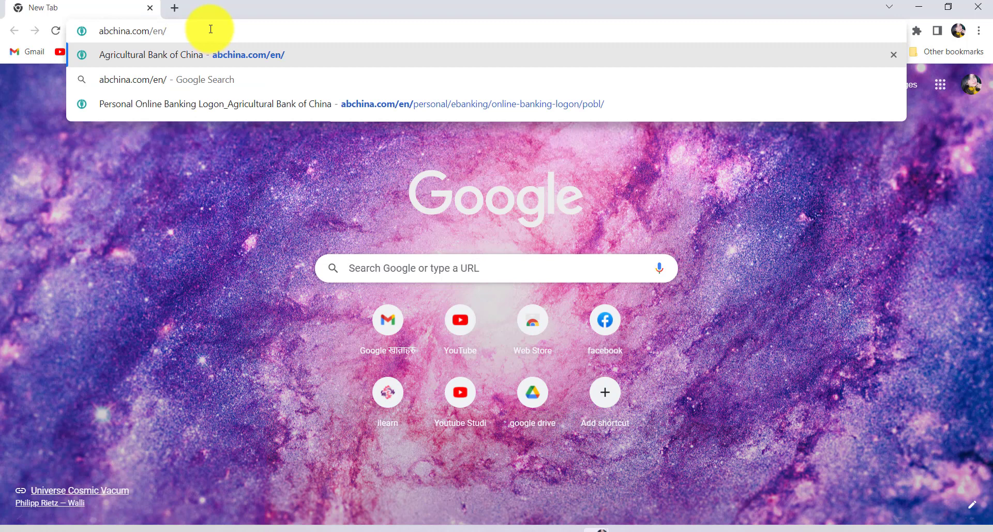
pyautogui.moveTo(222, 29)
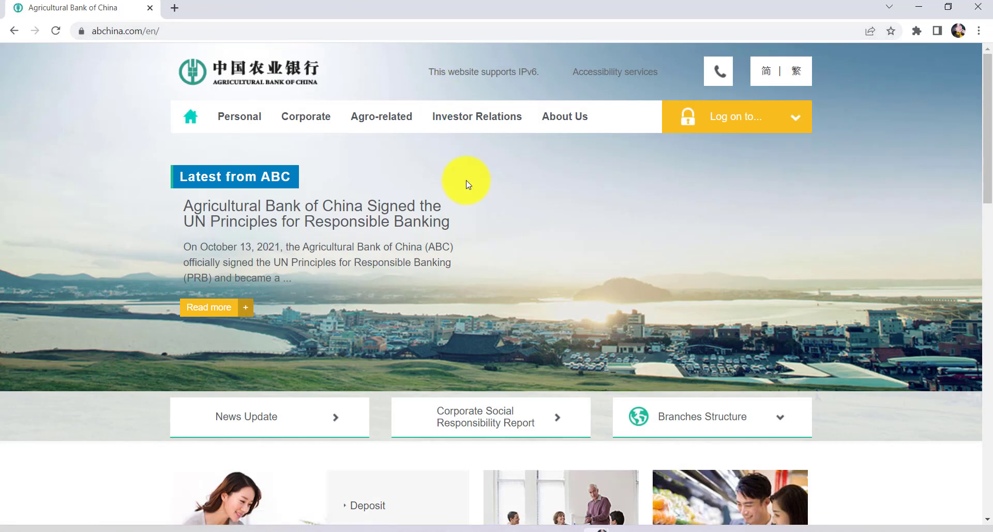
pyautogui.moveTo(555, 179)
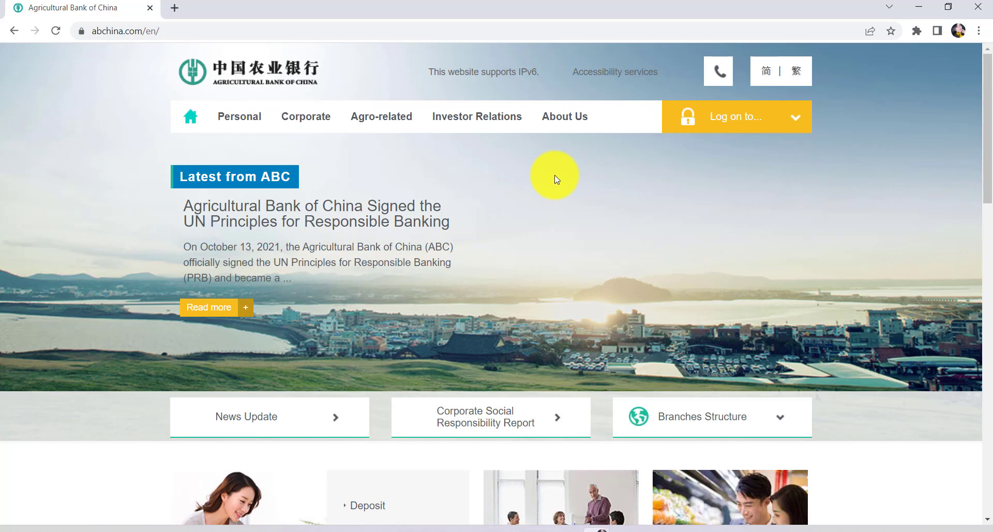
# Choose Personal Online Banking from the yellow 'Log on to...' dropdown.
pyautogui.click(737, 116)
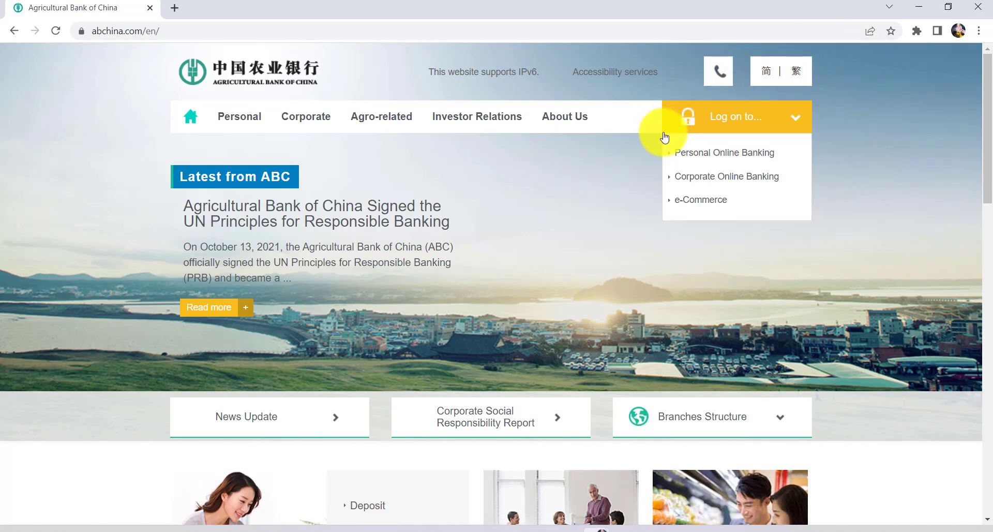
pyautogui.moveTo(730, 121)
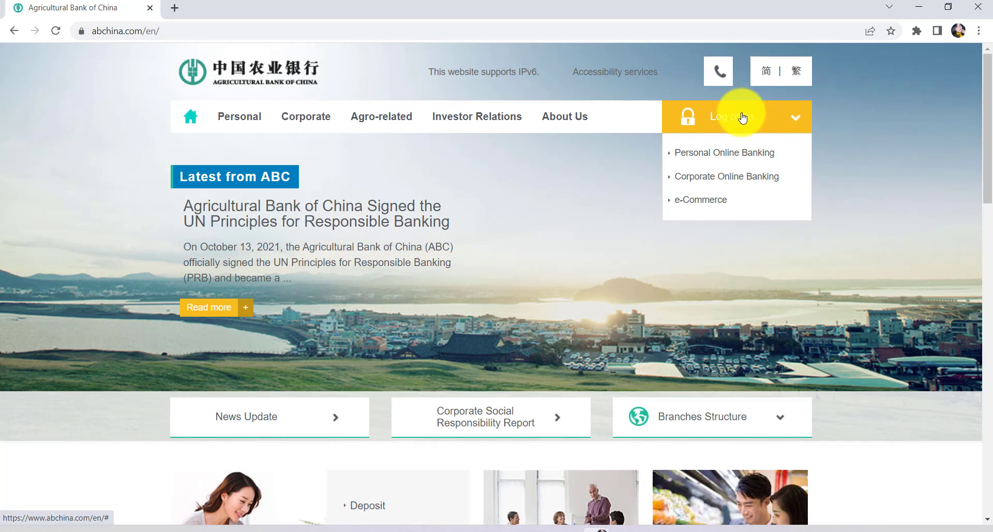
pyautogui.moveTo(724, 152)
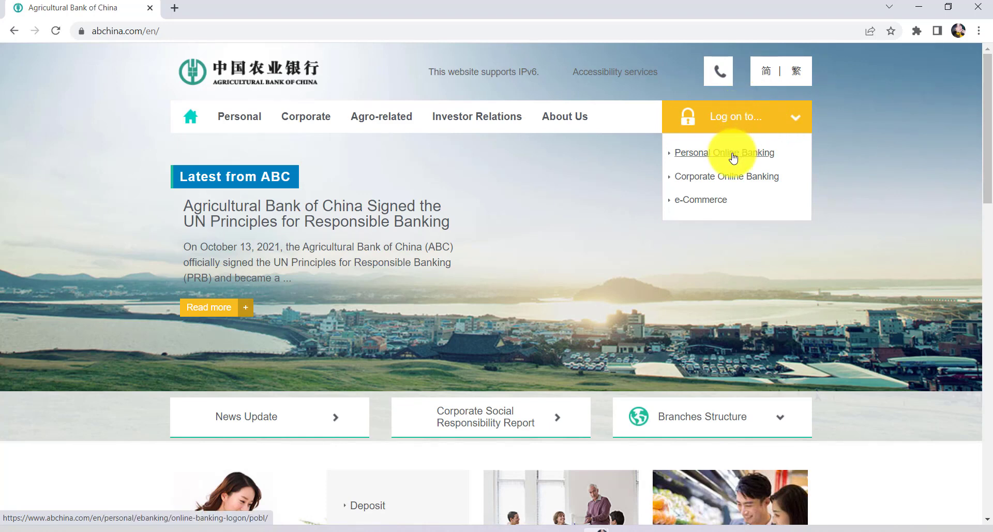
pyautogui.click(724, 152)
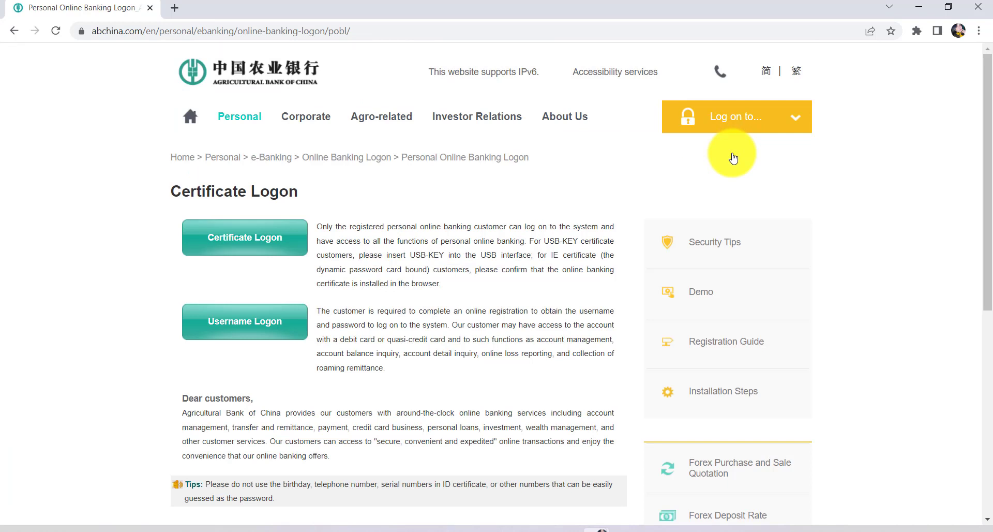
pyautogui.moveTo(356, 195)
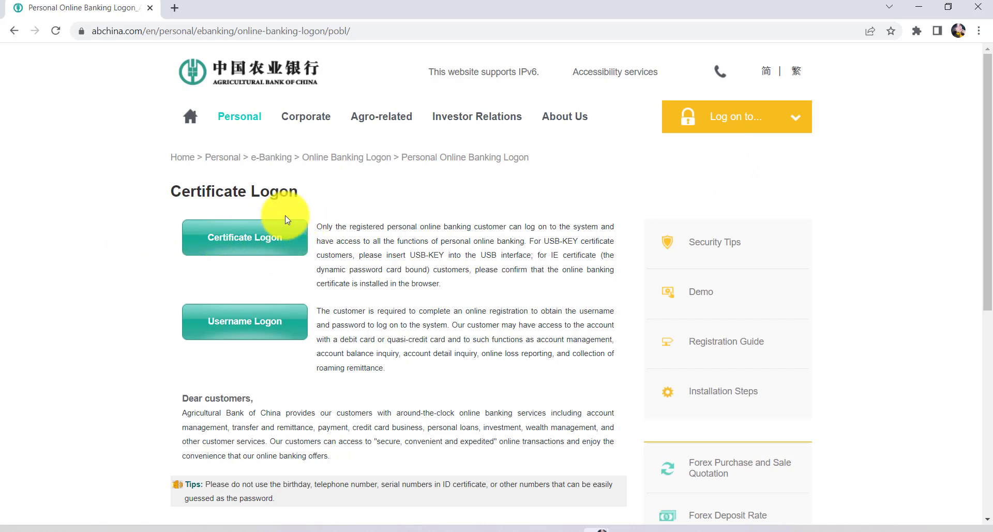
pyautogui.moveTo(265, 251)
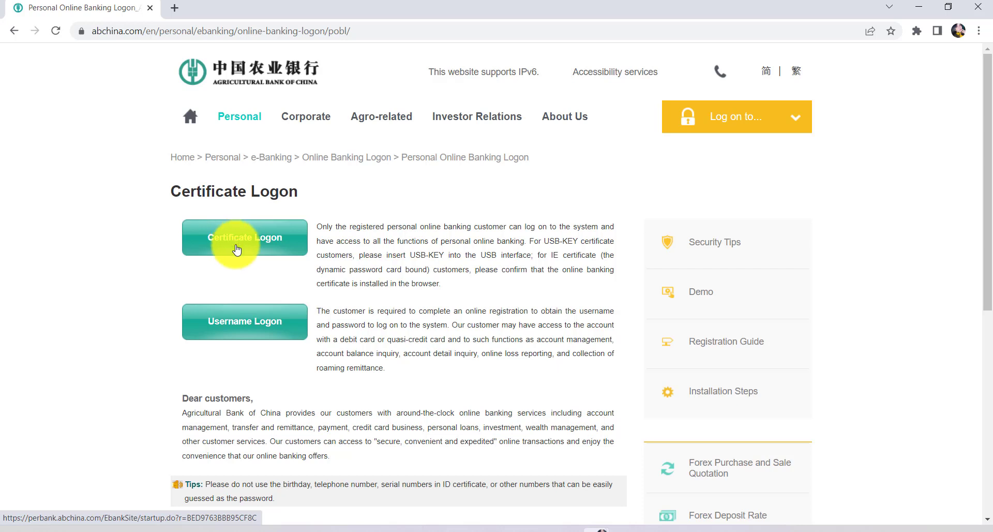
# Reach the Certificate Logon page and translate it into English via Google Translate.
pyautogui.click(244, 238)
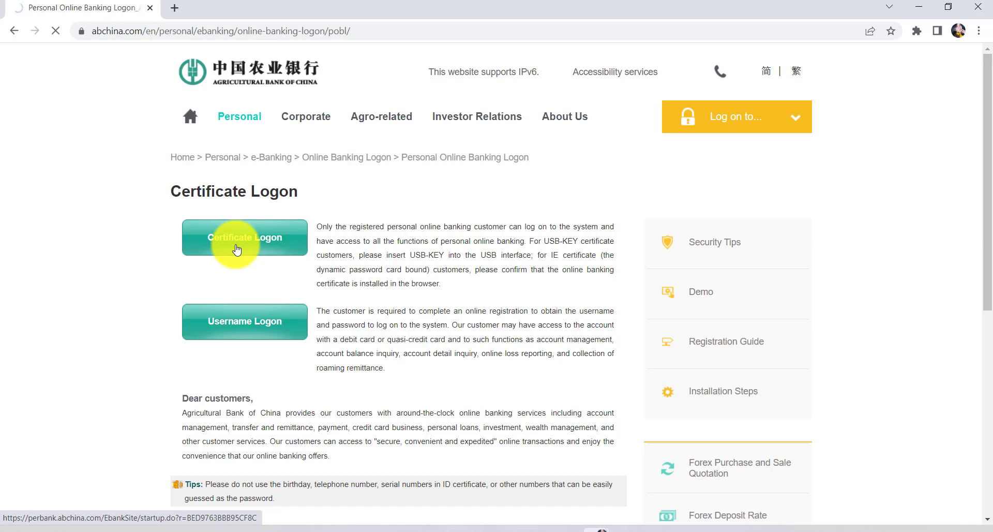
pyautogui.click(244, 237)
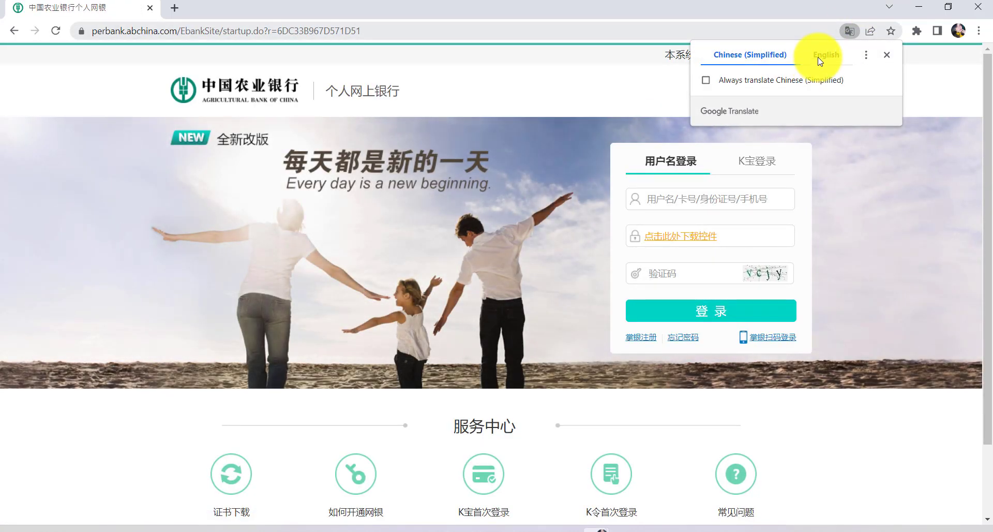
pyautogui.click(826, 54)
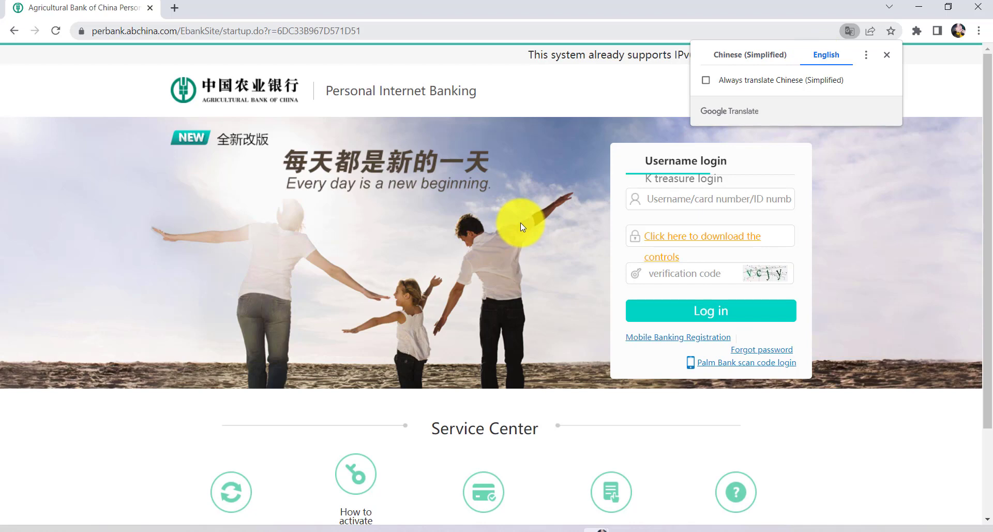
pyautogui.moveTo(579, 183)
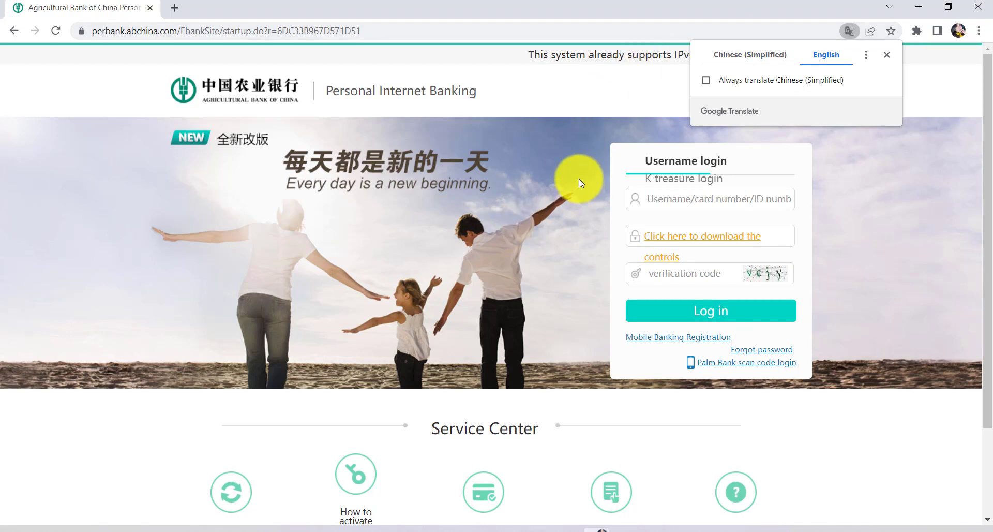
pyautogui.moveTo(612, 201)
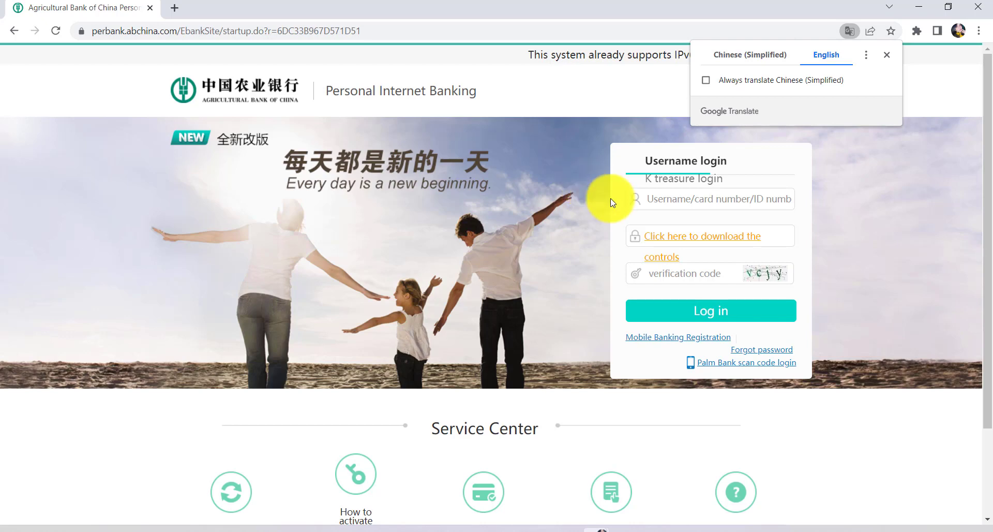
pyautogui.moveTo(643, 203)
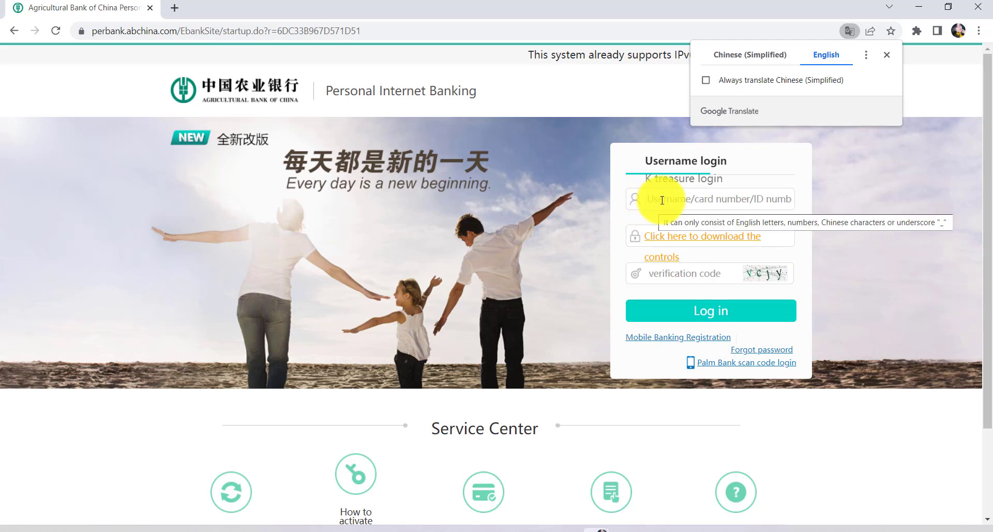
pyautogui.moveTo(681, 218)
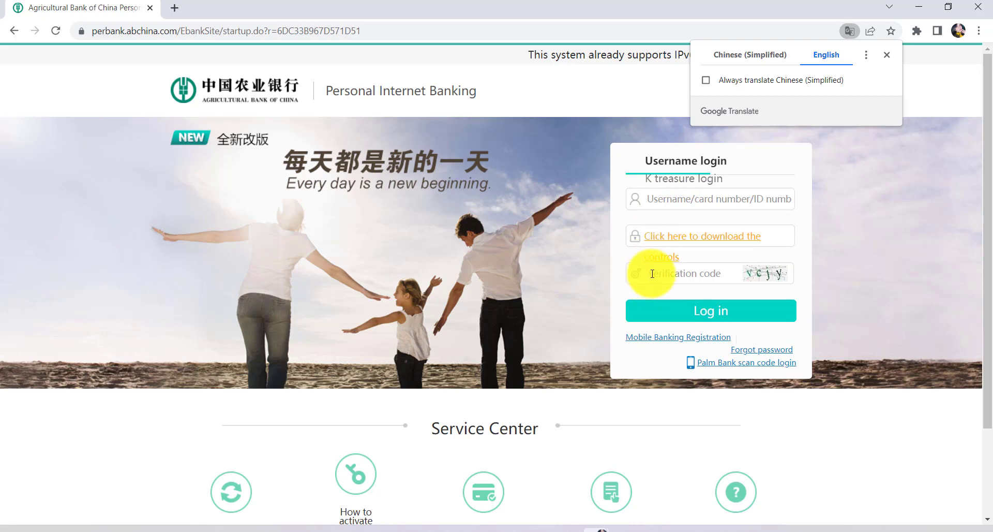
pyautogui.moveTo(667, 298)
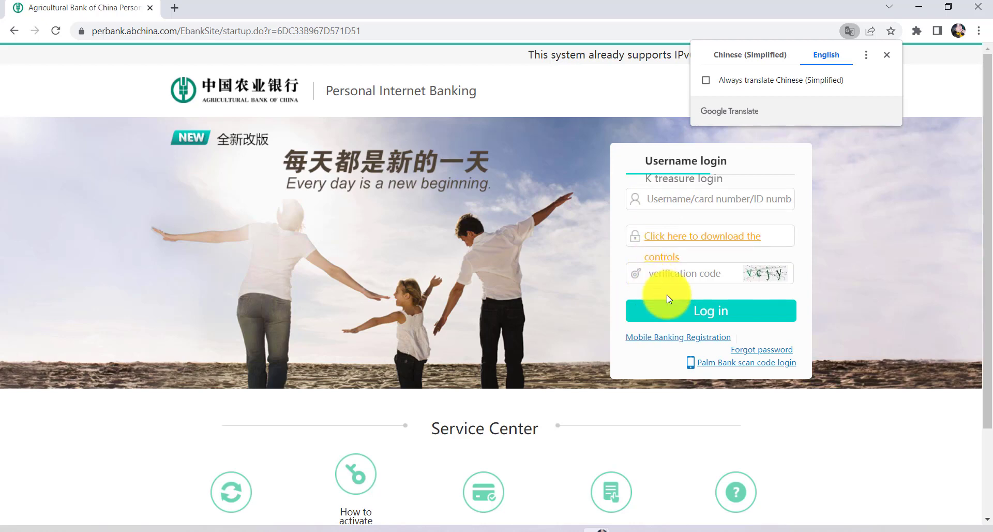
pyautogui.moveTo(733, 315)
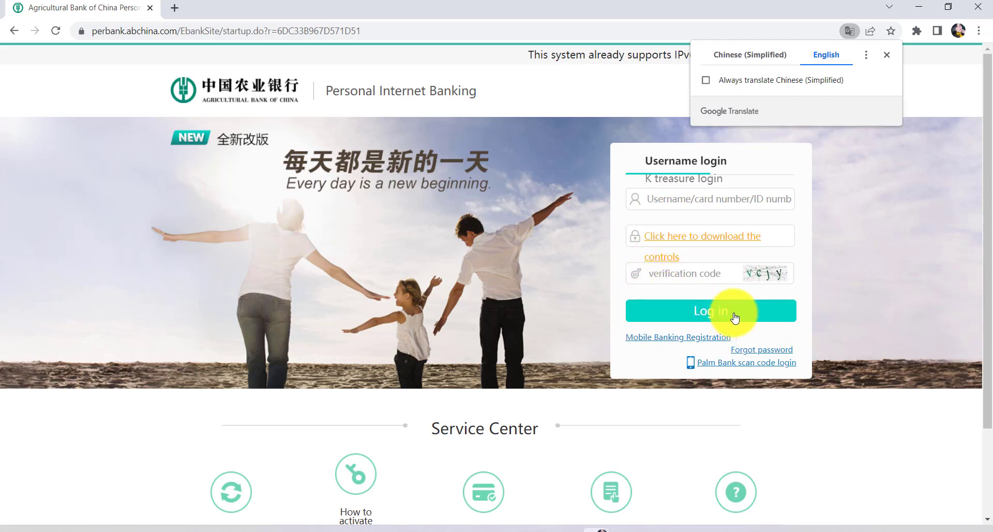
pyautogui.moveTo(860, 229)
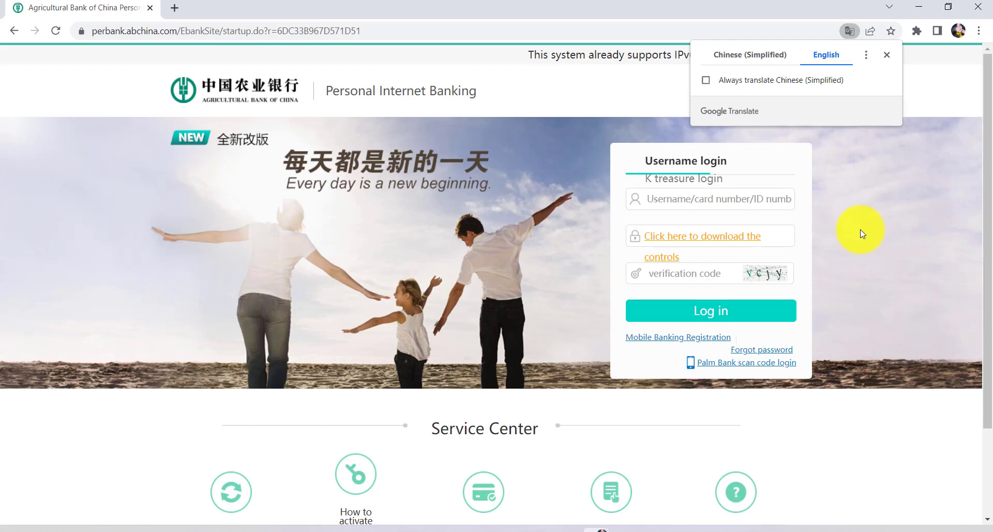
pyautogui.moveTo(503, 355)
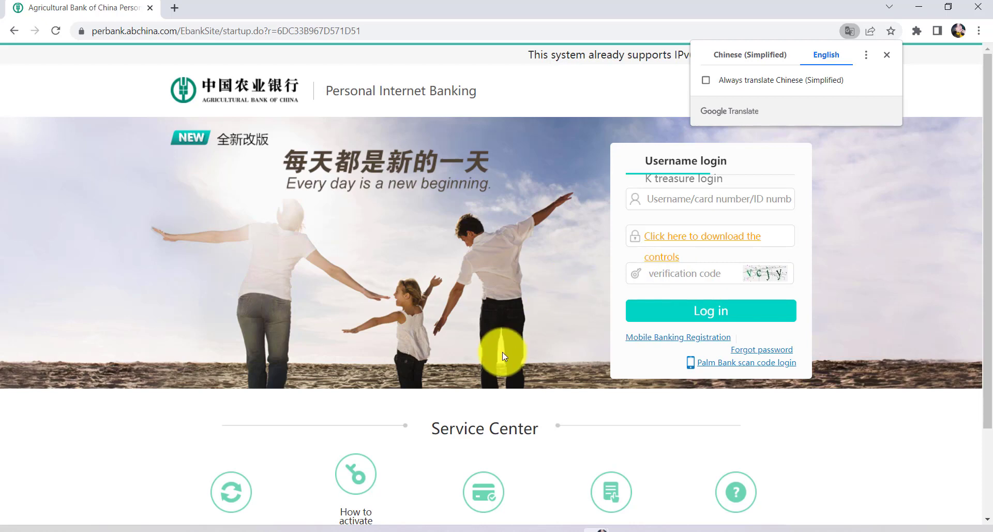
pyautogui.moveTo(453, 382)
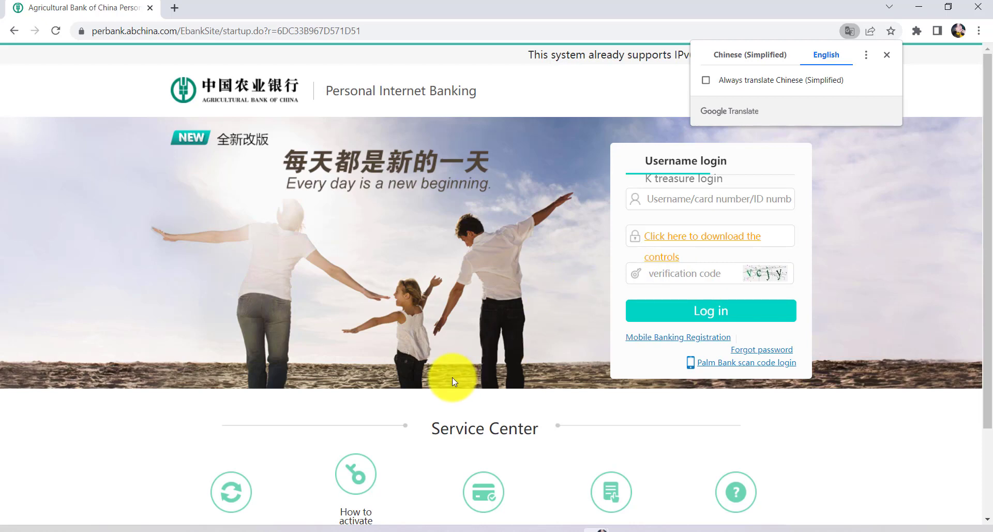
pyautogui.moveTo(446, 403)
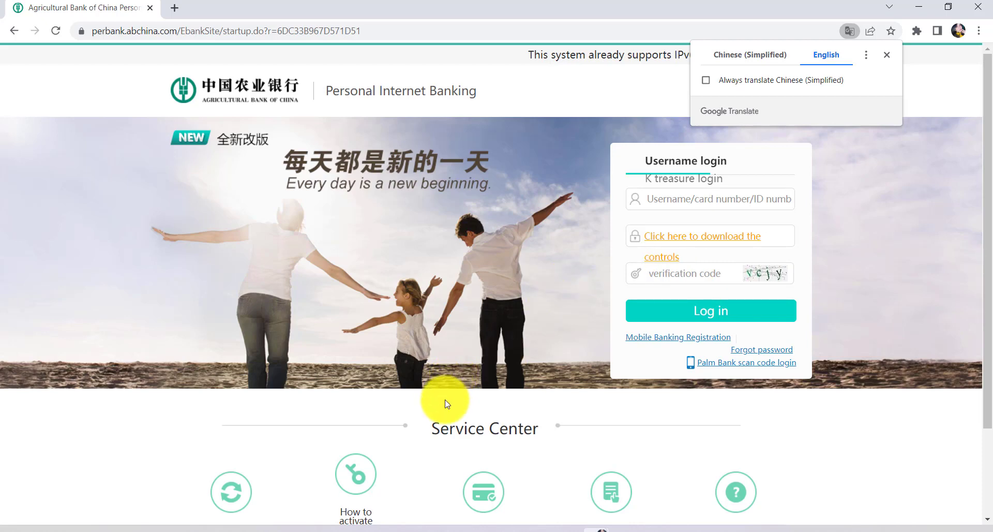